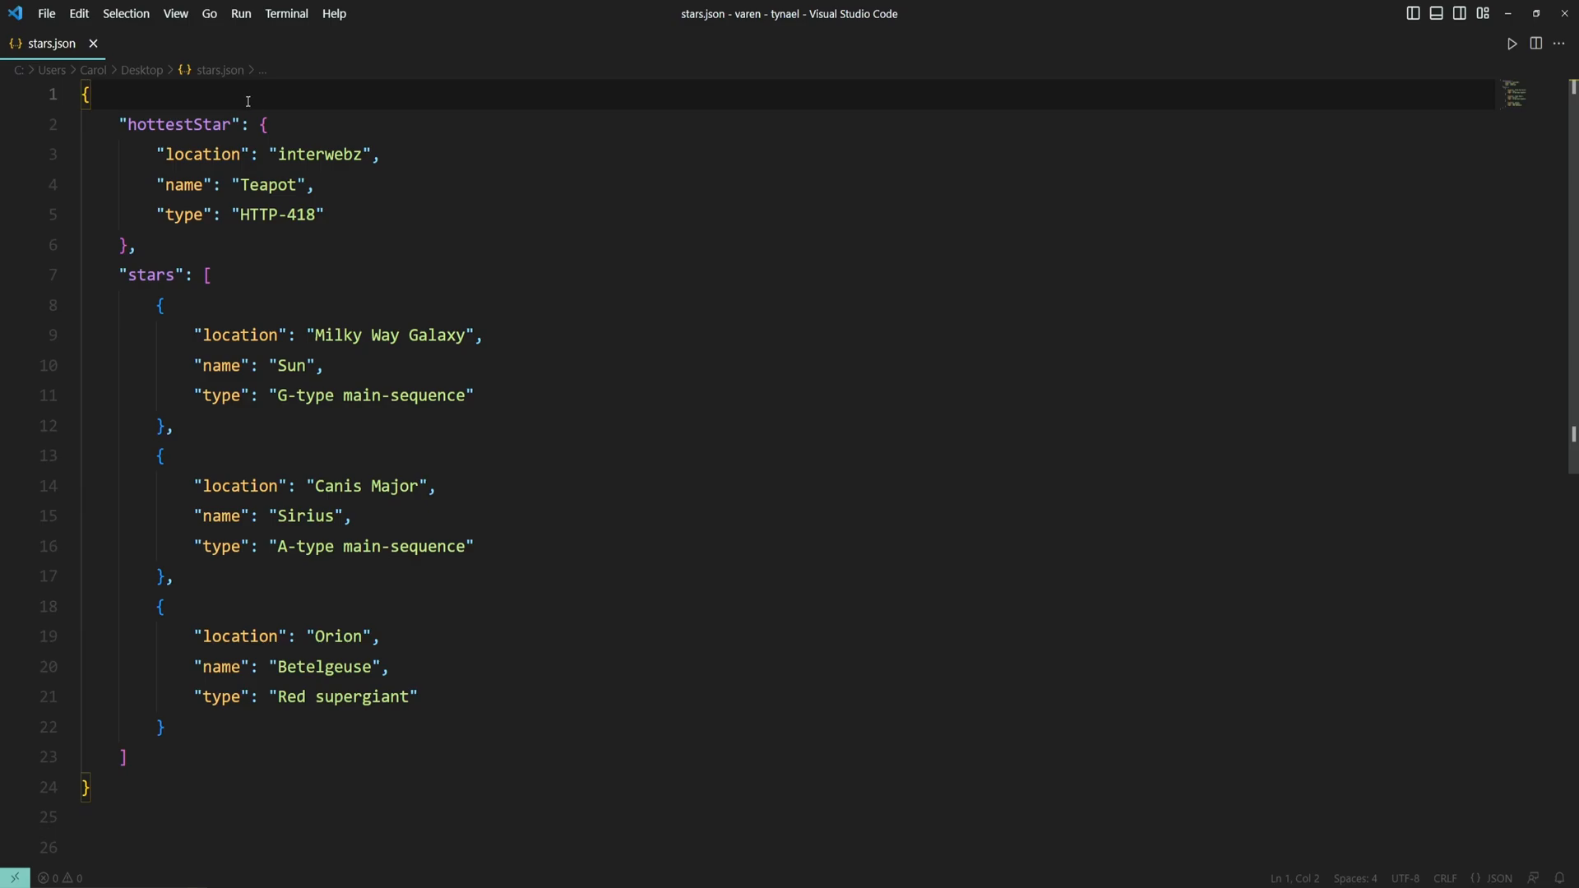
- Enable Render Whitespace from View > Appearance so stars.json shows whitespace dots
click(176, 13)
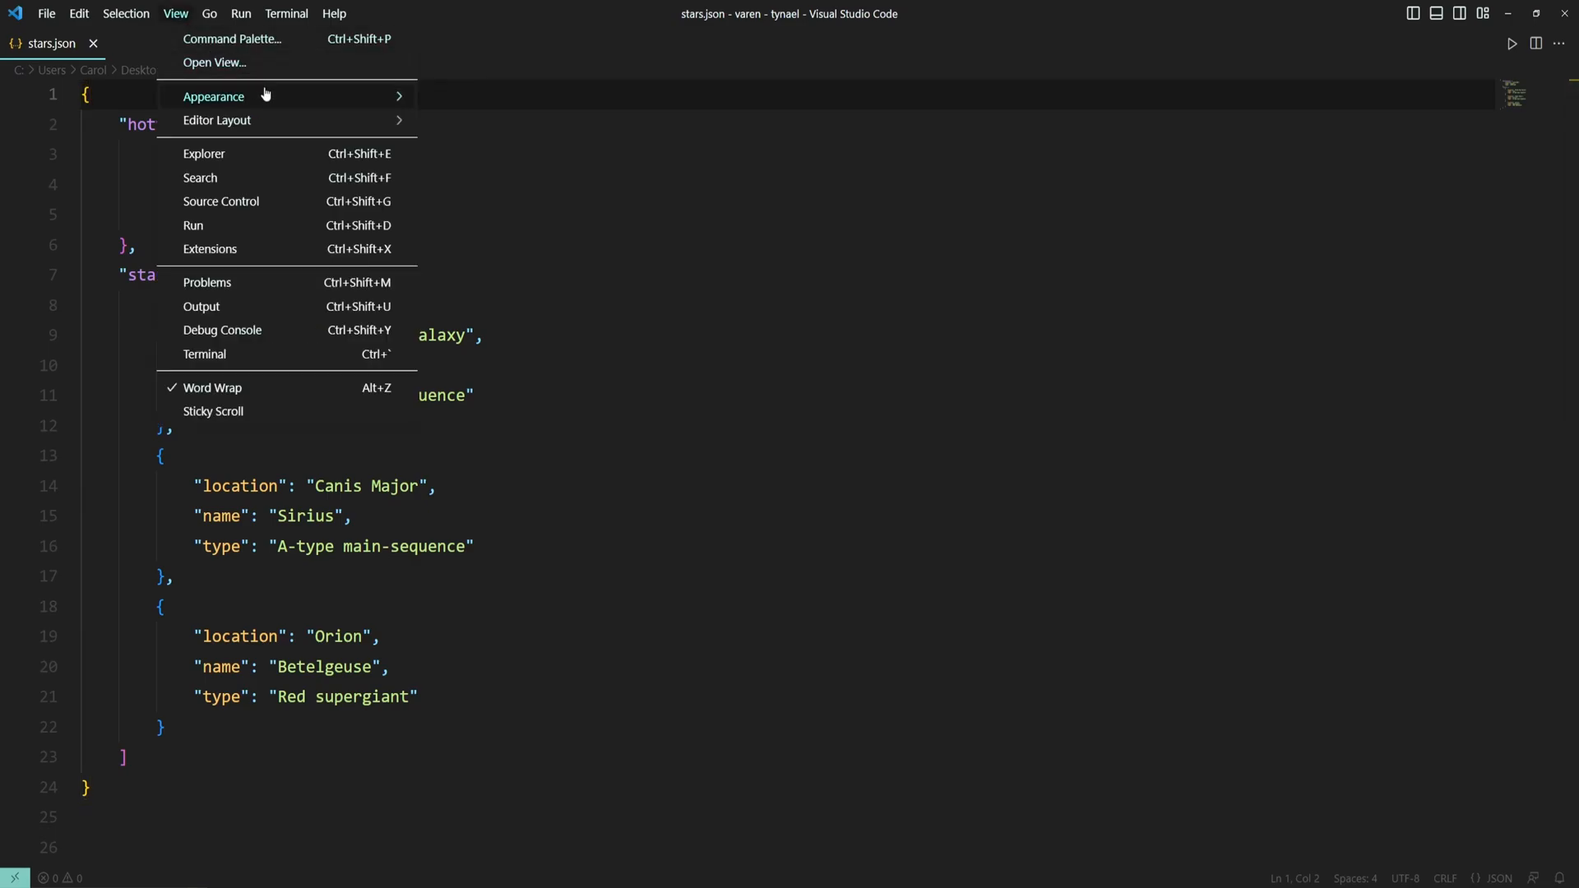
mouse_move(213, 96)
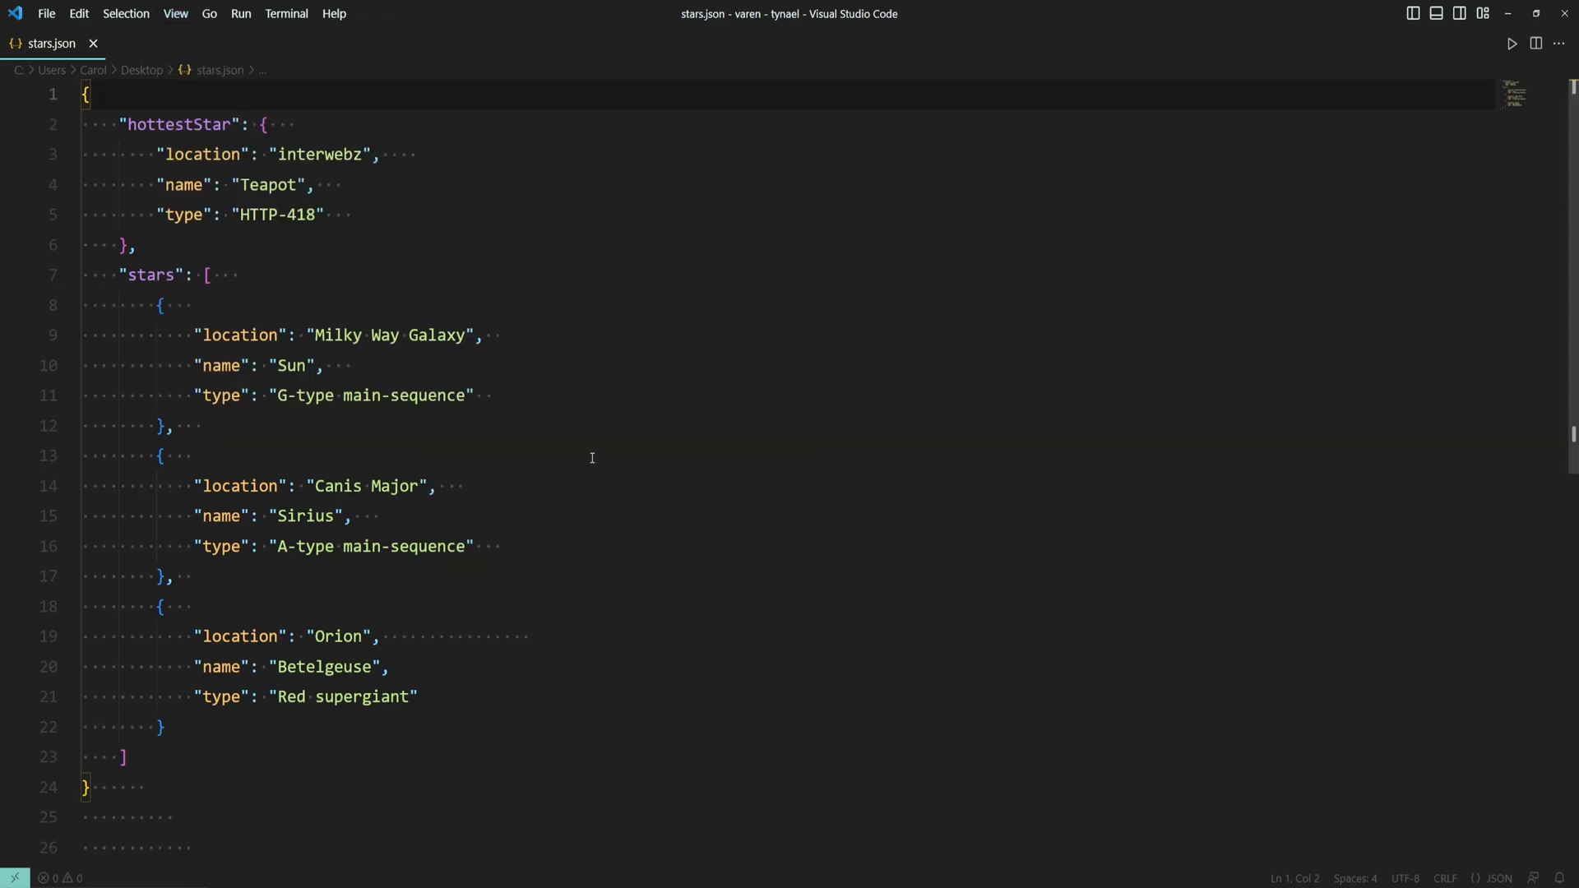
click(195, 455)
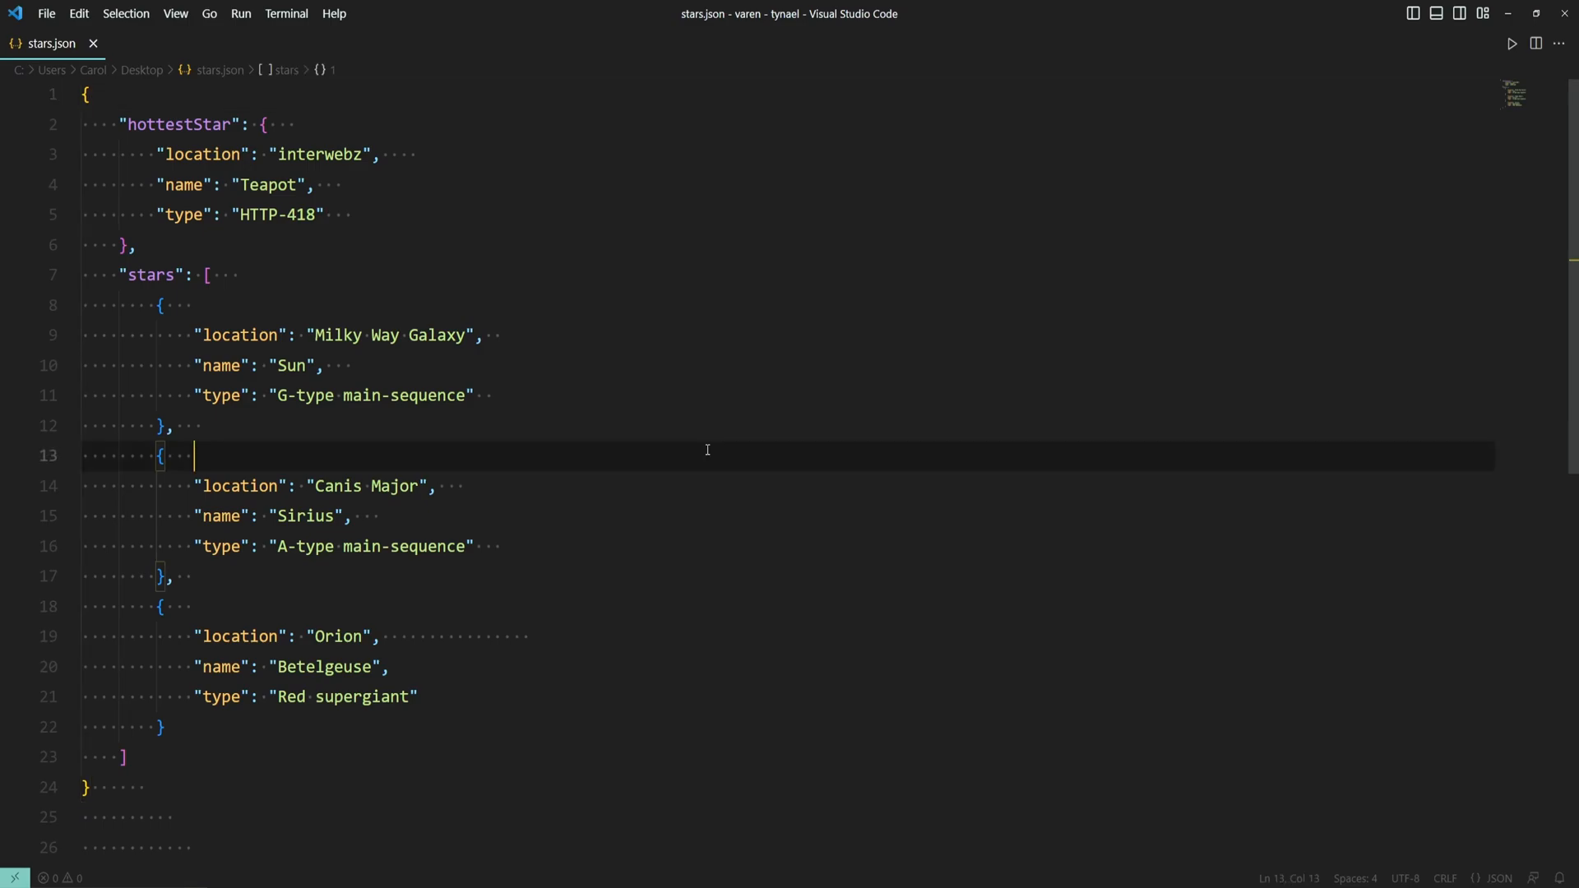
- Reach editor.renderWhitespace in user settings.json via the command palette and clear its "all" value
key(Ctrl+Shift+P)
text(>settings)
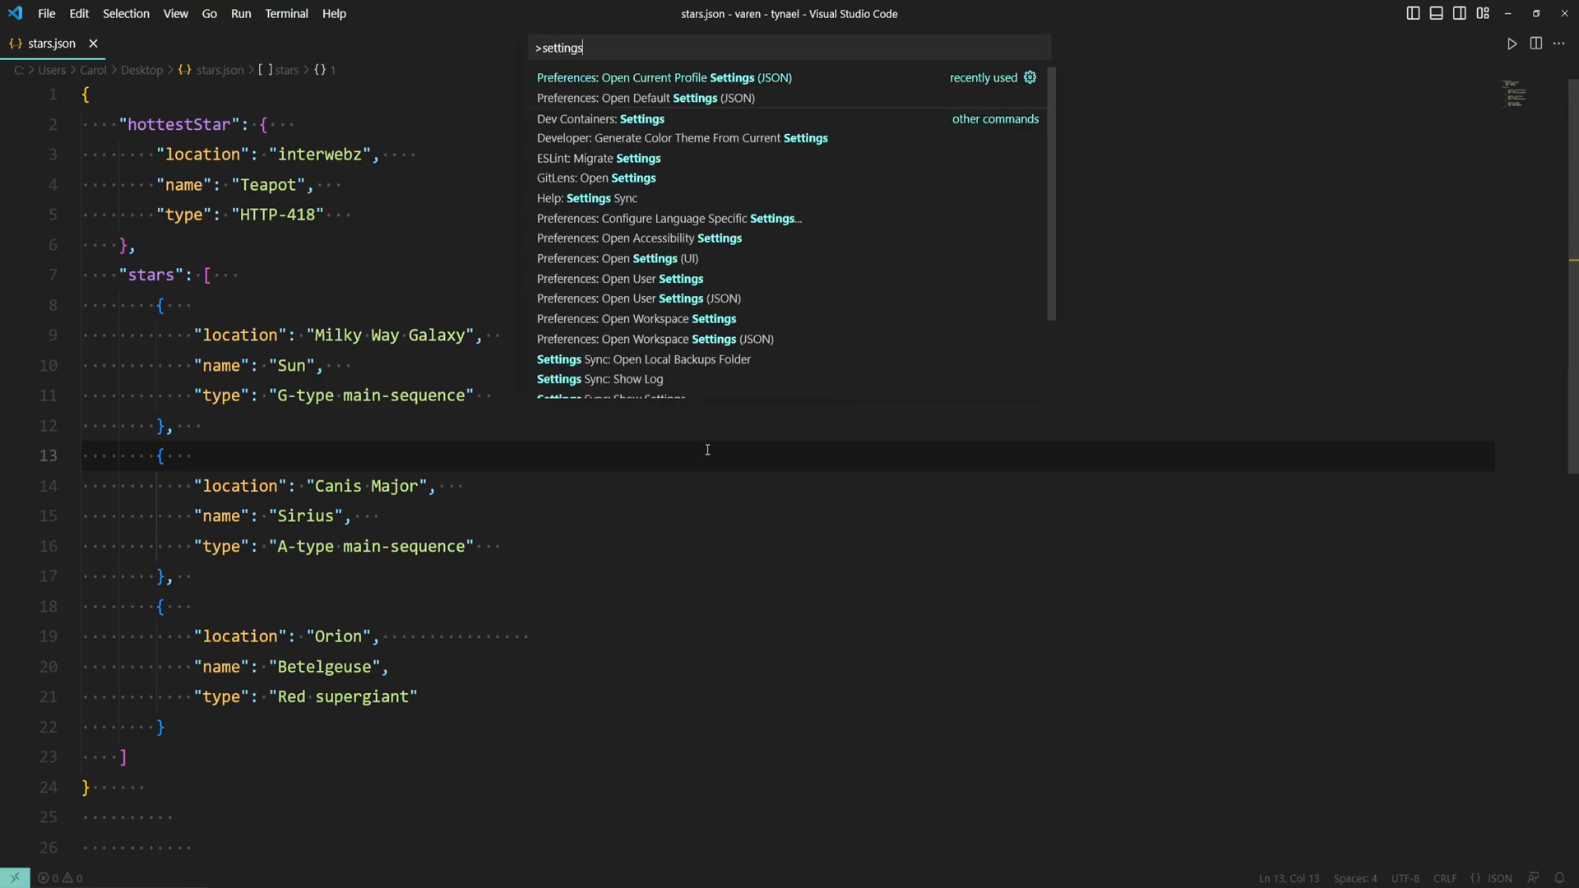
mouse_move(700, 83)
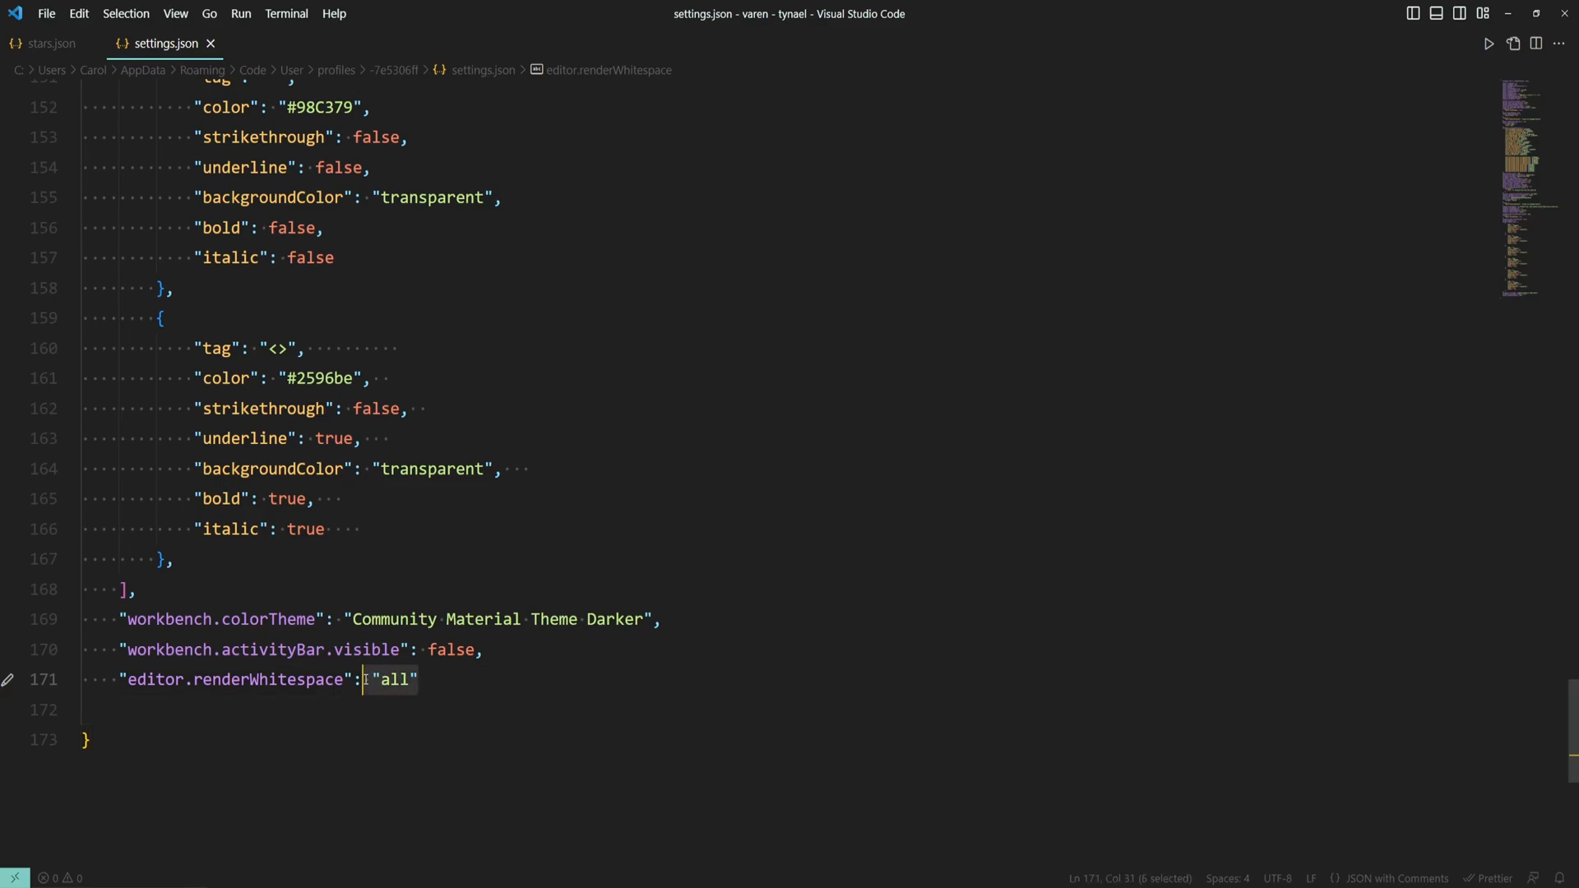
key(Delete)
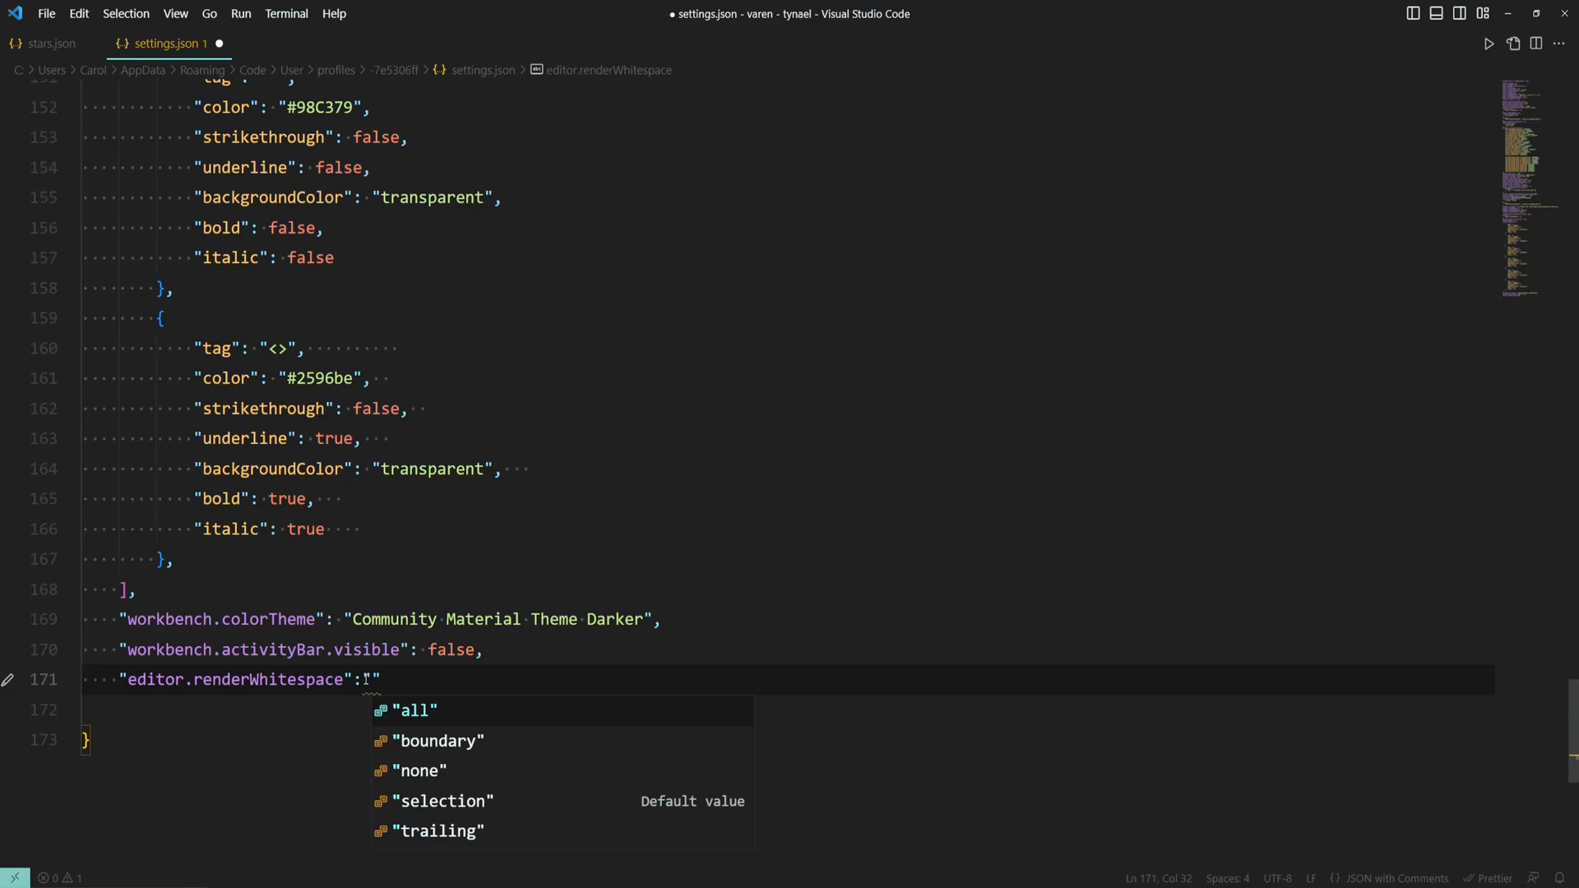
- Set editor.renderWhitespace to "boundary", save, and select the value for replacement
click(437, 740)
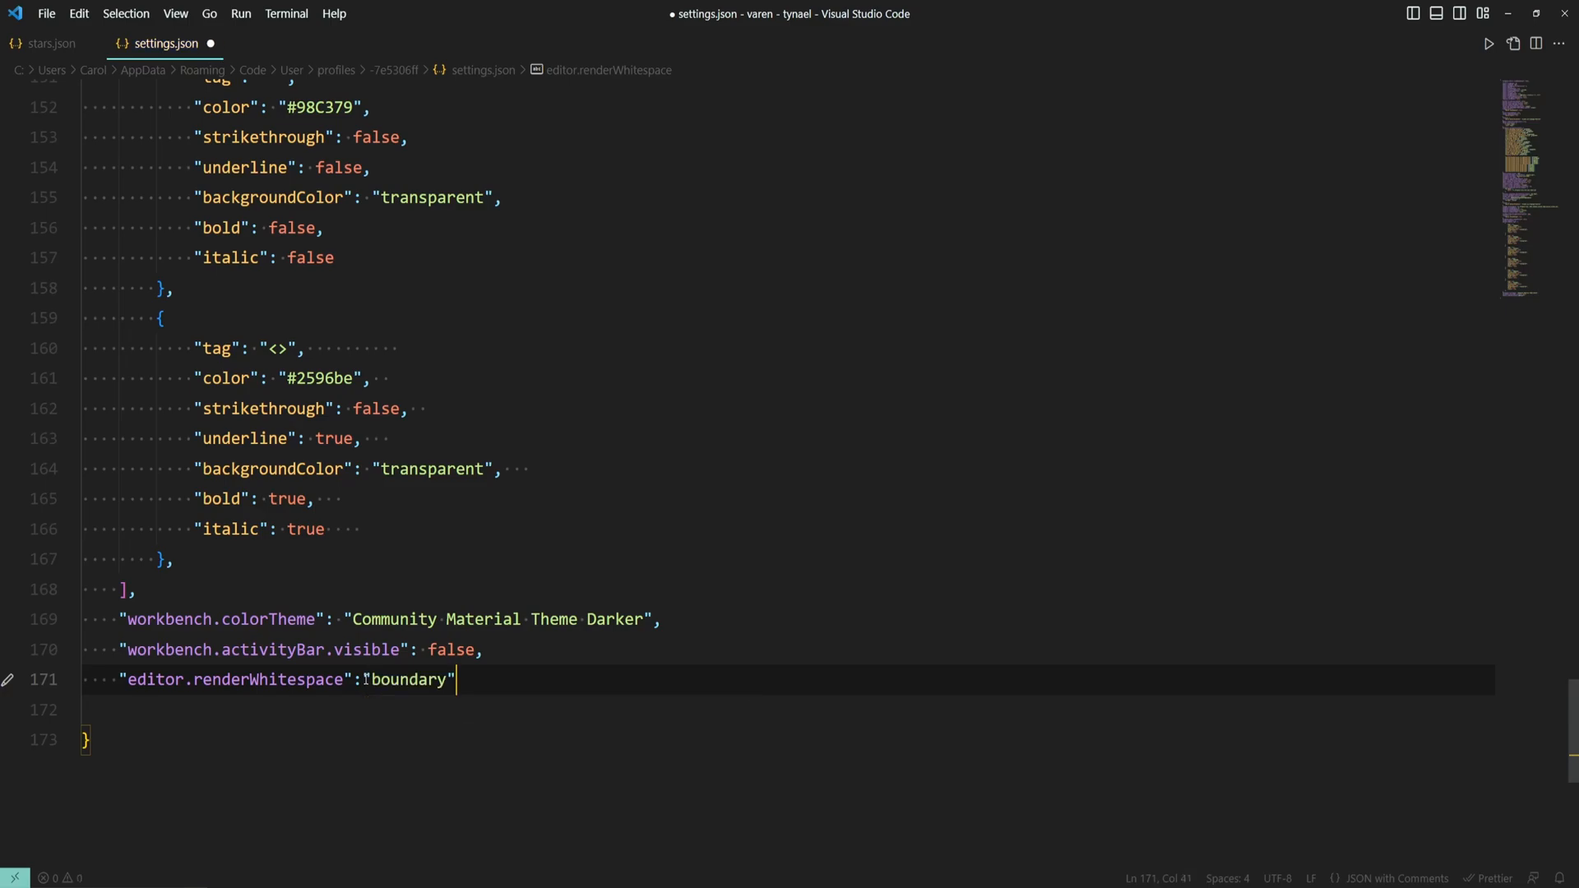
key(ctrl+s)
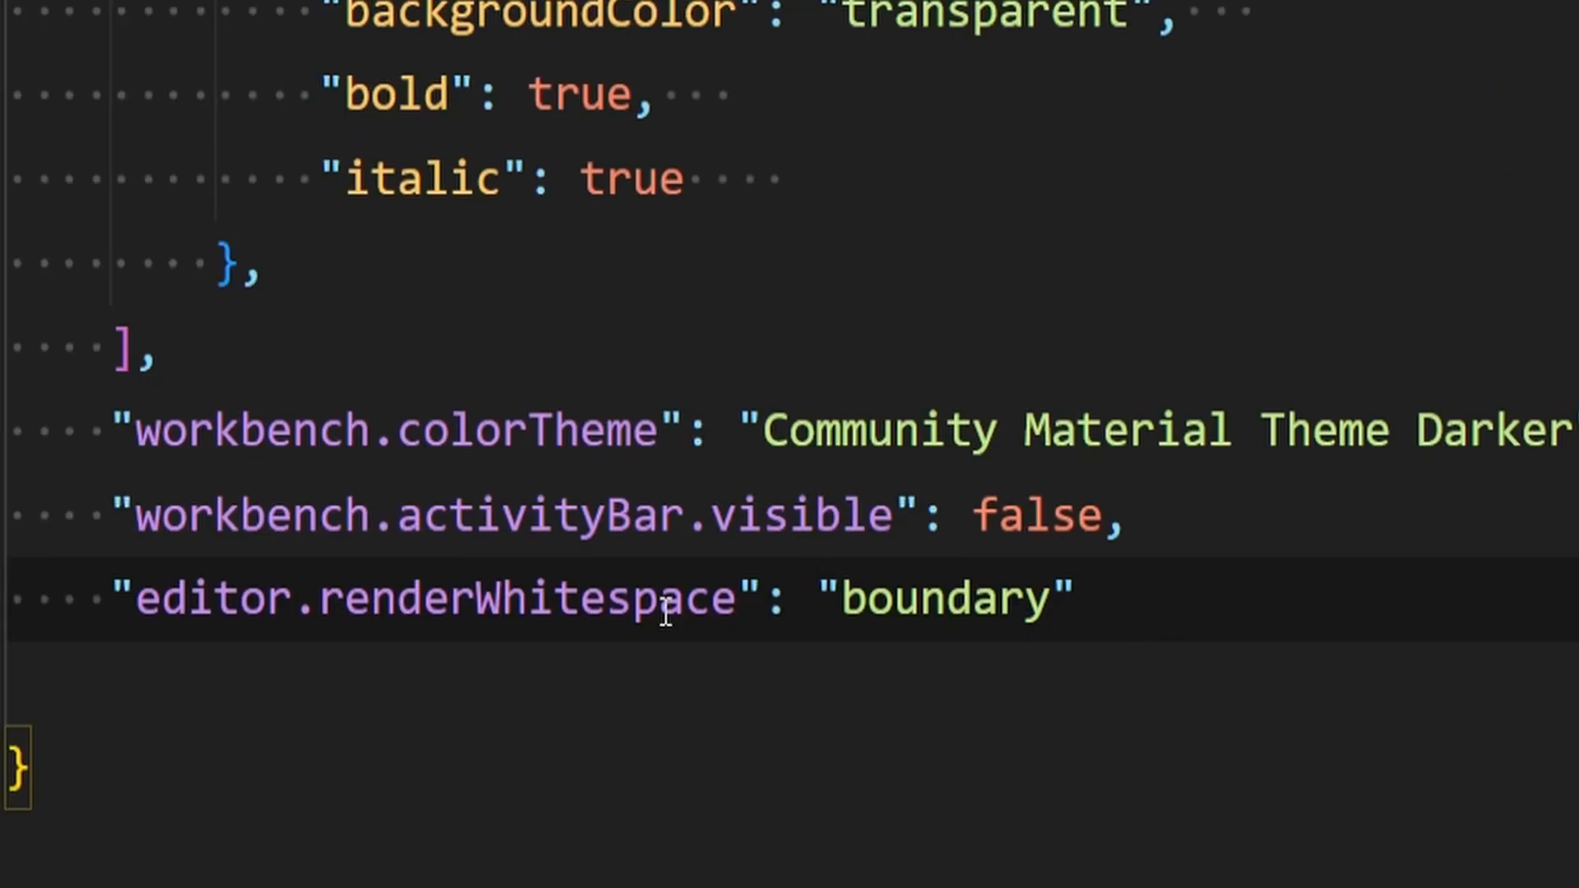
double_click(947, 597)
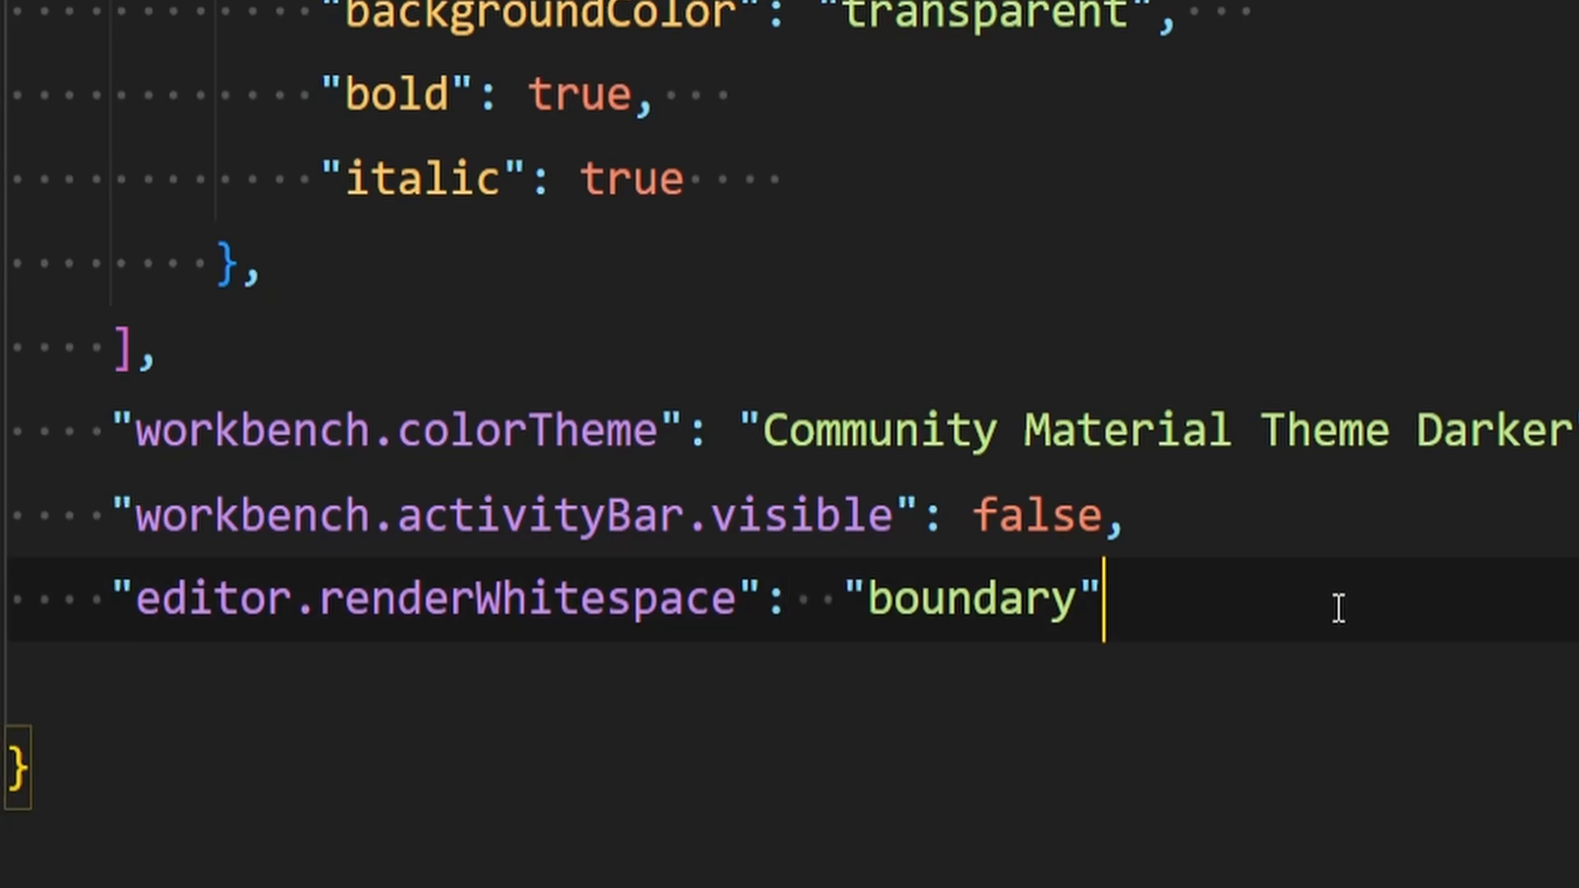
double_click(977, 598)
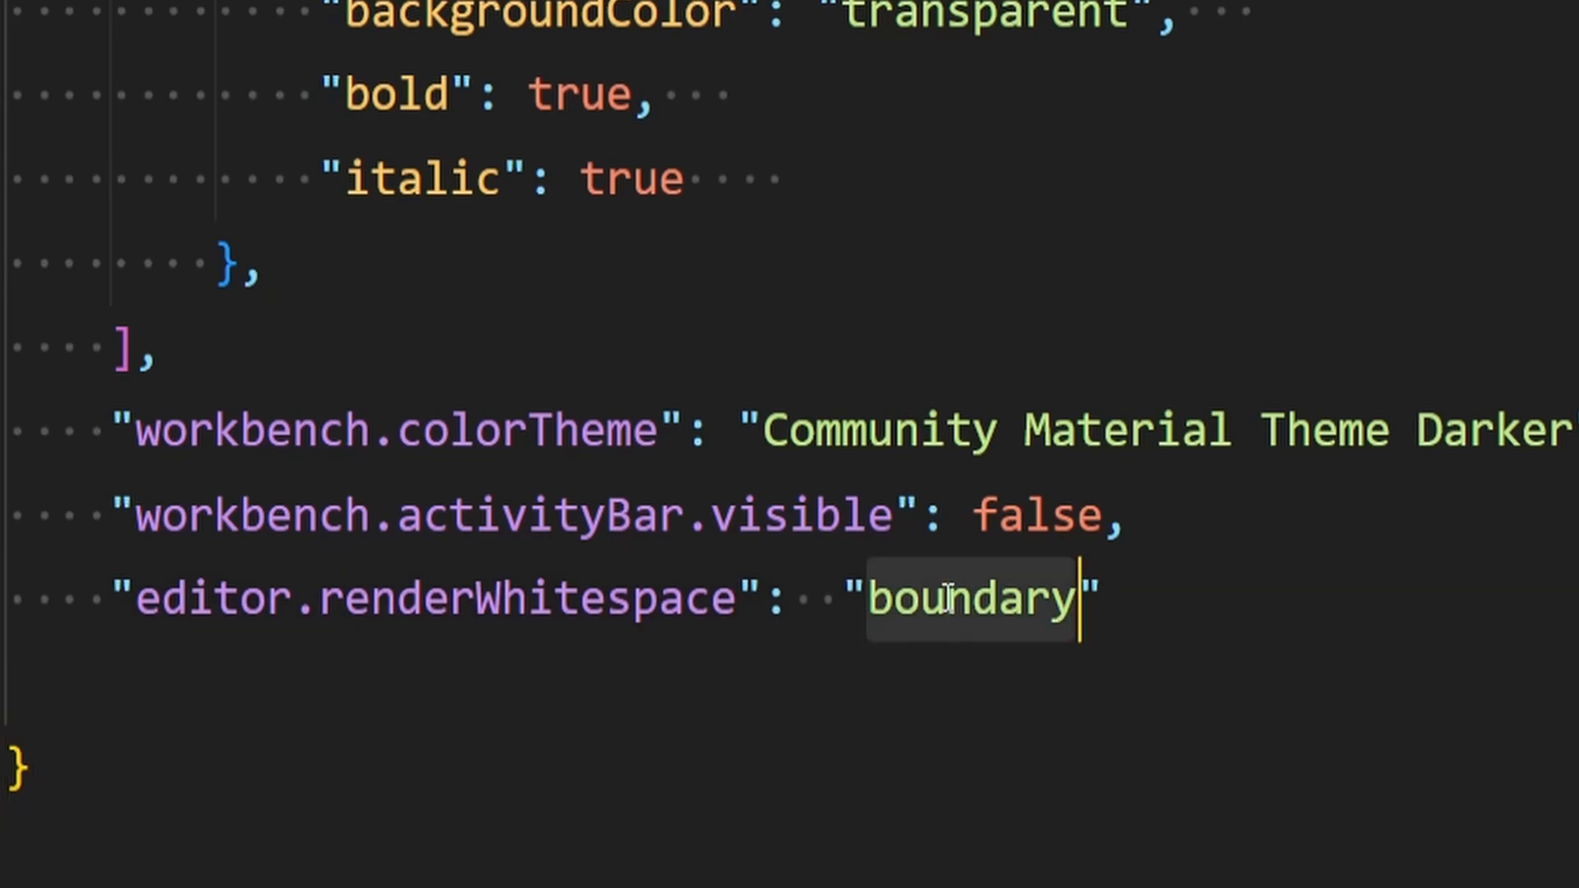
- Change the value to "selection", then "trailing", and return to stars.json
text(selectio)
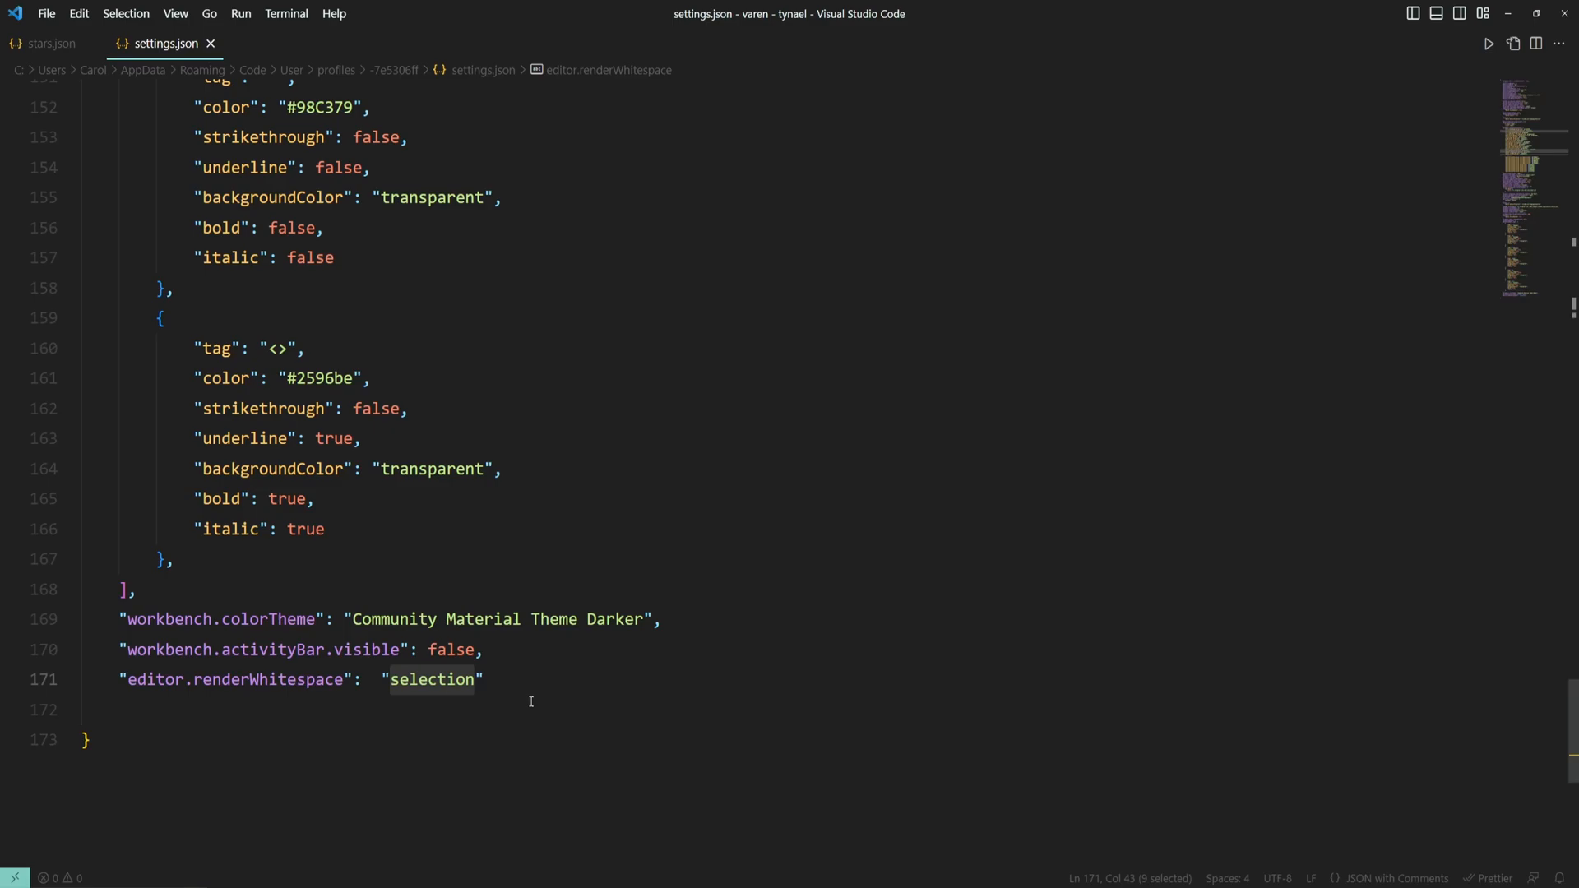
text(trailing)
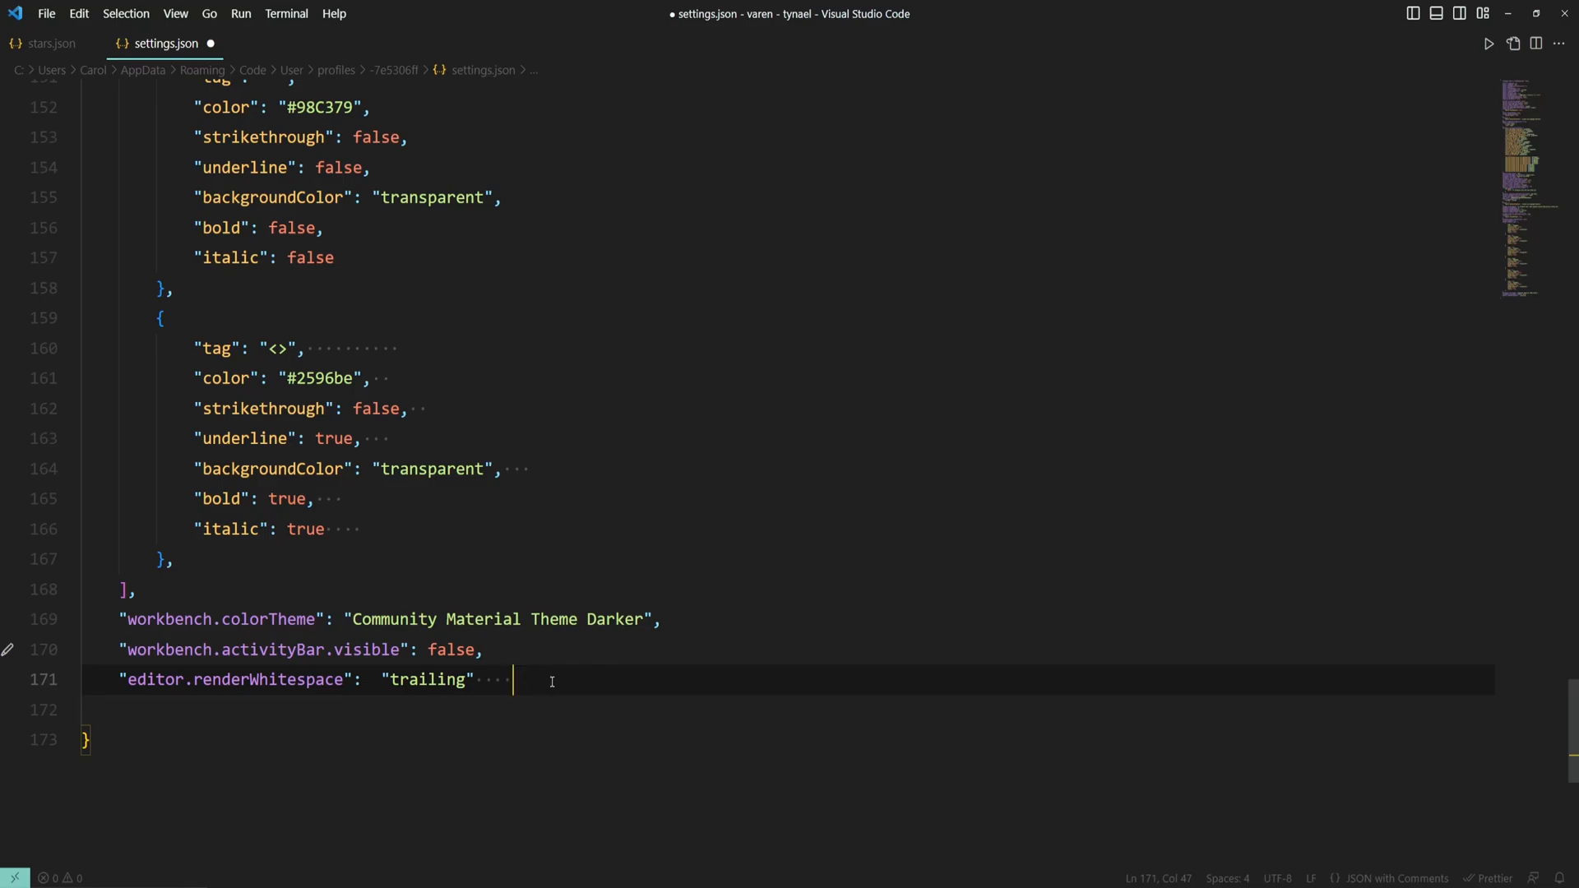
click(47, 43)
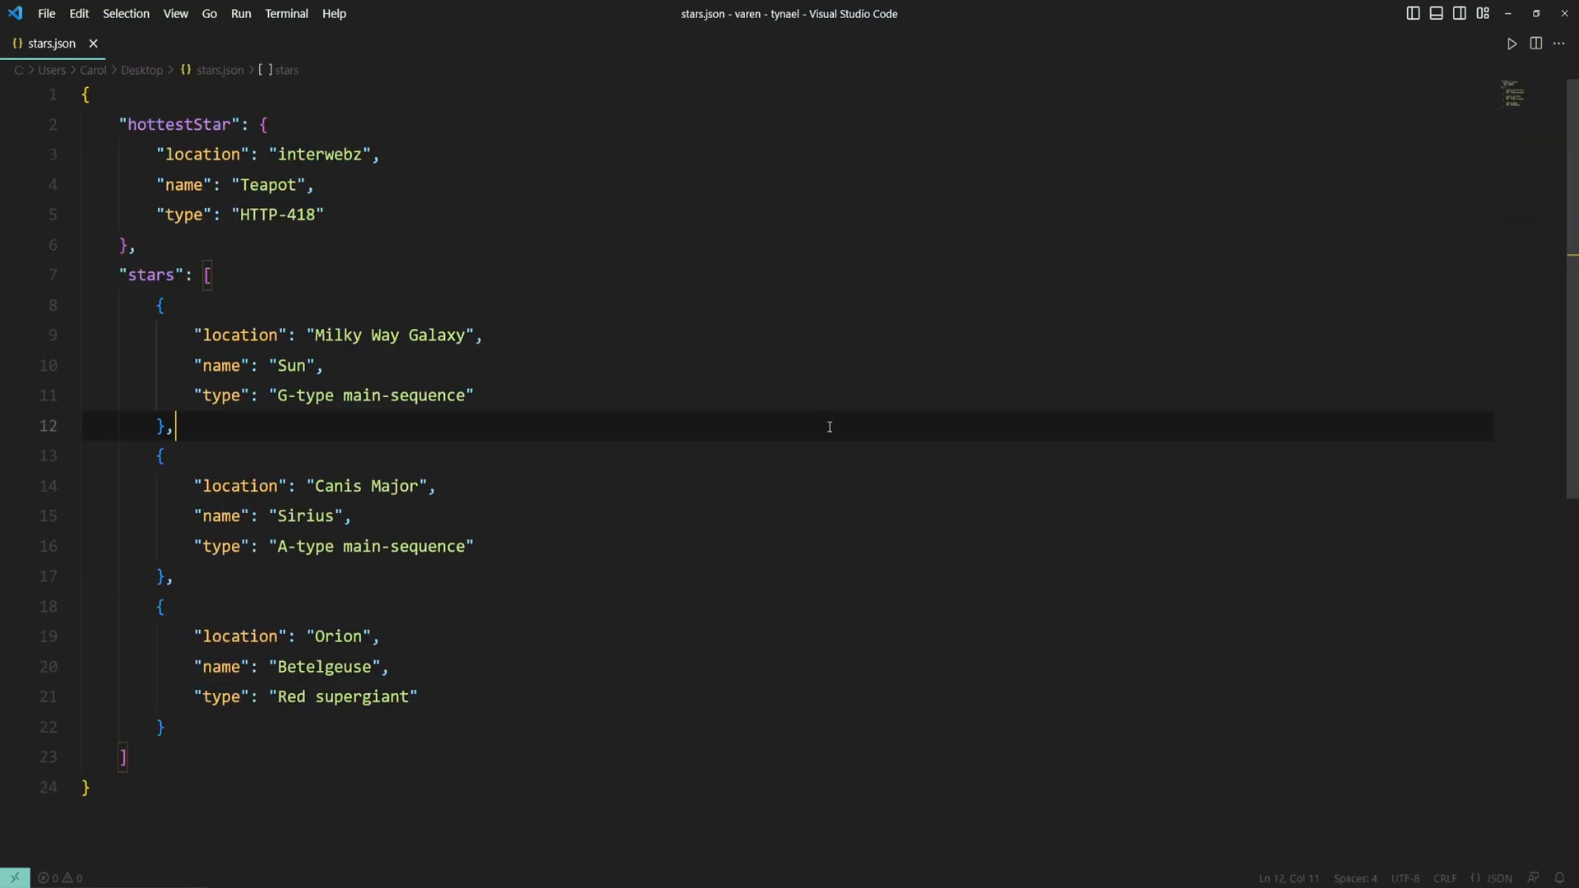